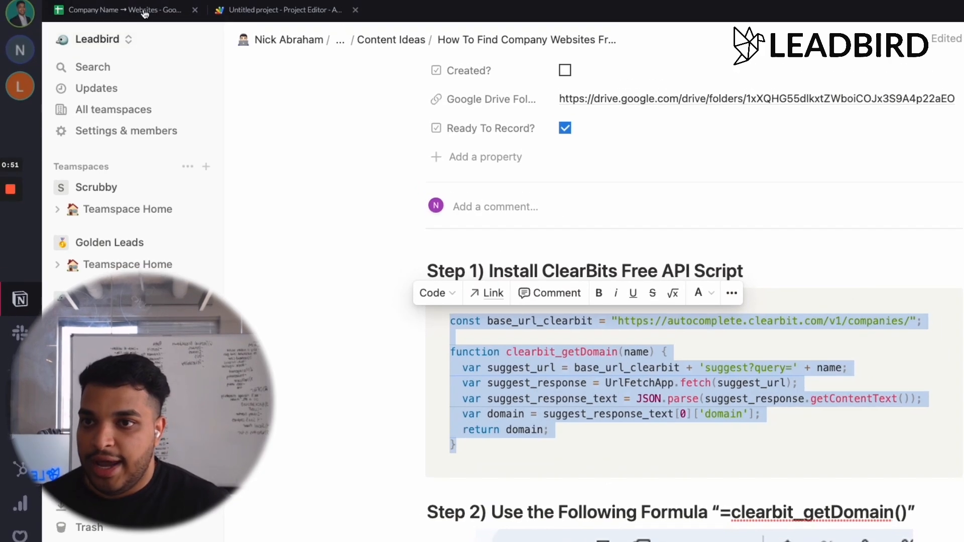
Switch to the Company Name → Websites spreadsheet and show the Extensions menu.
{"action": "left_click", "coordinate": [265, 50]}
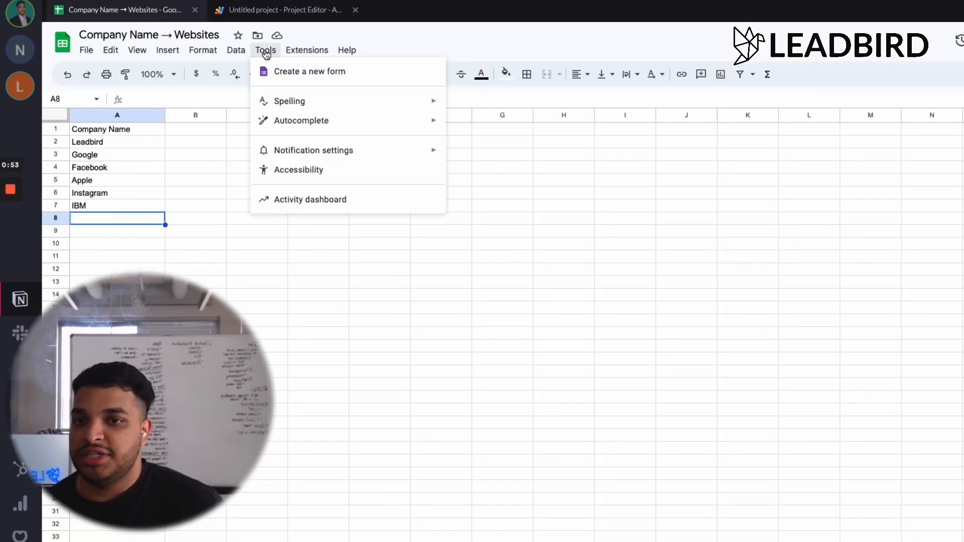
{"action": "left_click", "coordinate": [307, 50]}
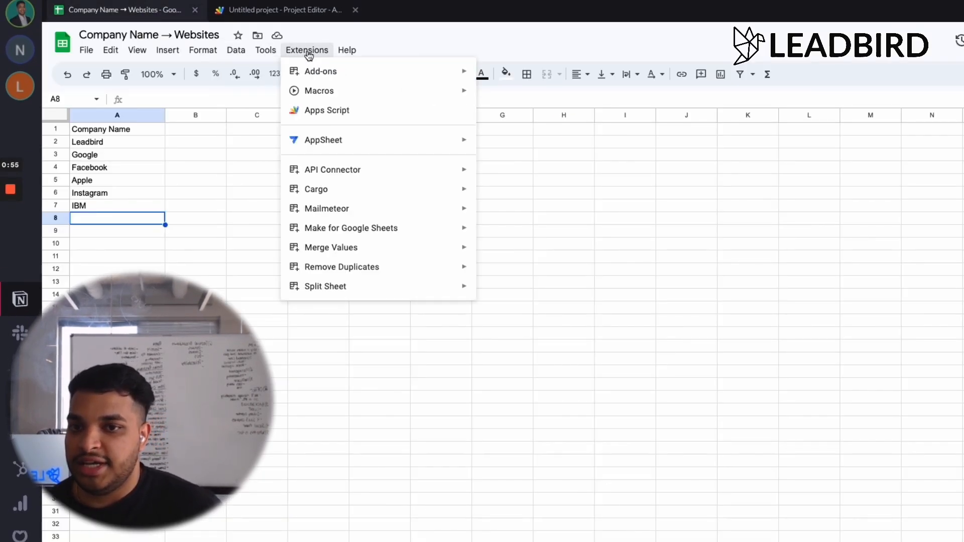
Replace Code.gs with the ClearBit autocomplete script (base_url_clearbit), save it, and return to the sheet.
{"action": "left_click", "coordinate": [327, 111]}
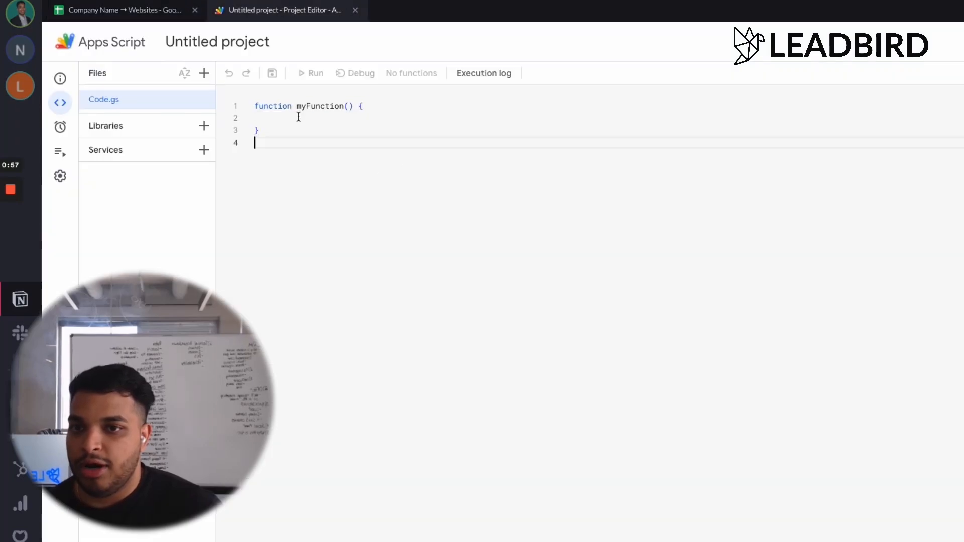
{"action": "key", "text": "ctrl+a"}
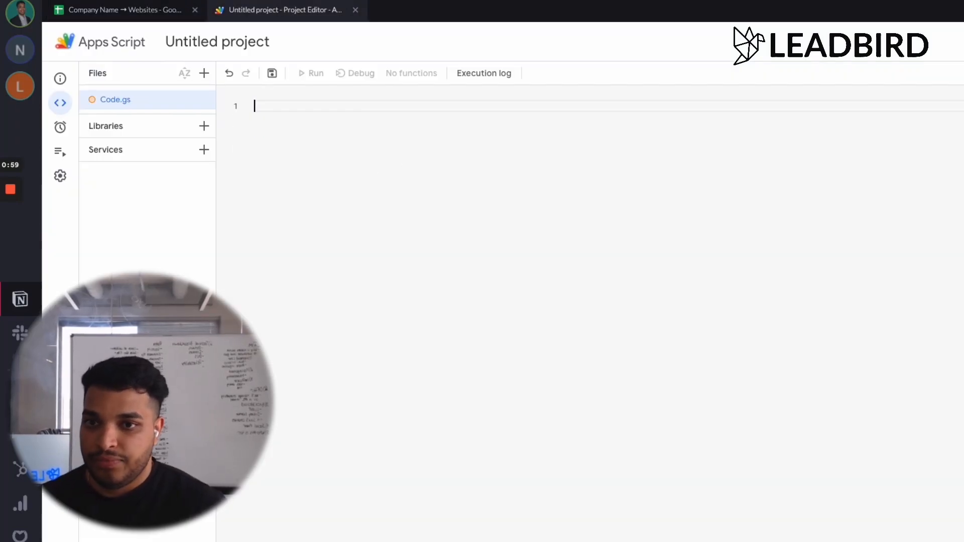
{"action": "type", "text": "const base_url_clearbit = \"https://autocomplete.clearbit.com/v1/companies/\";"}
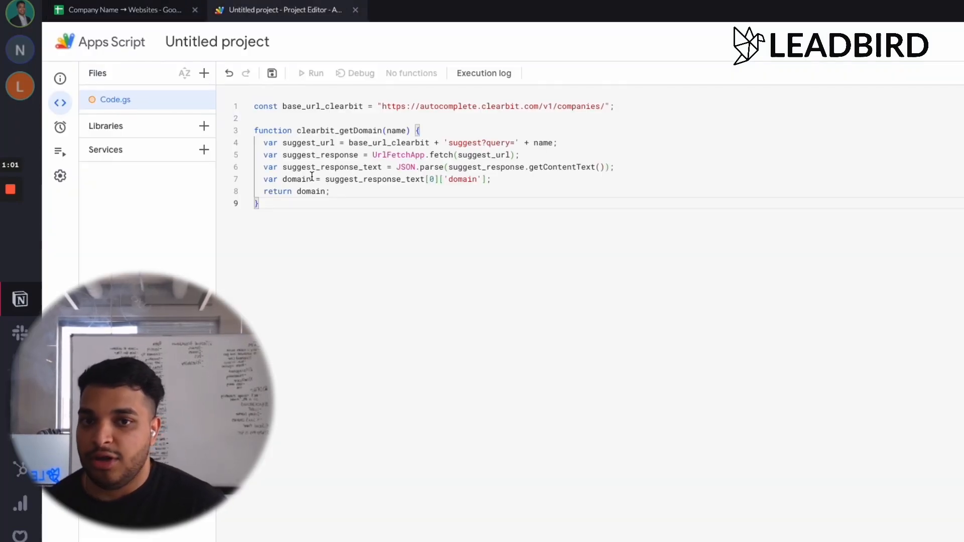
{"action": "left_click", "coordinate": [271, 73]}
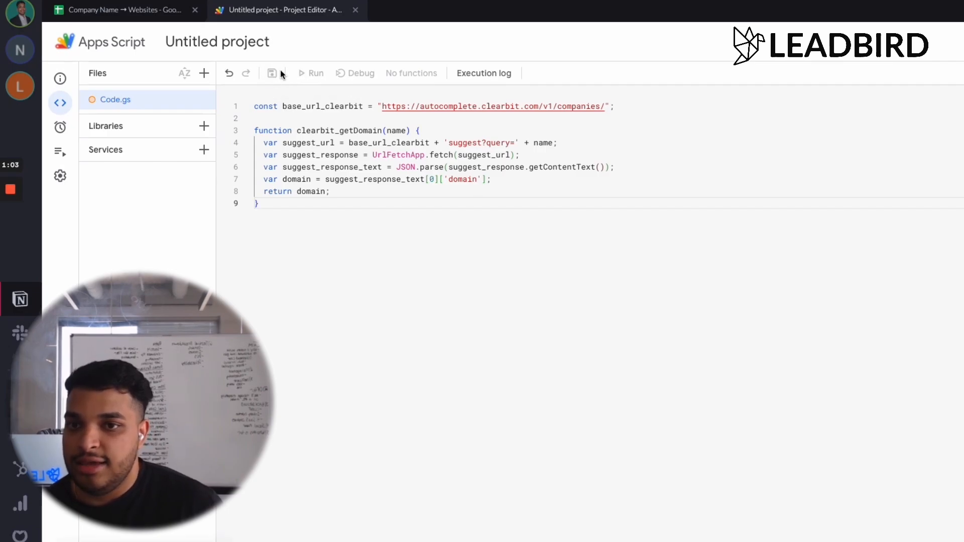
{"action": "left_click", "coordinate": [119, 10]}
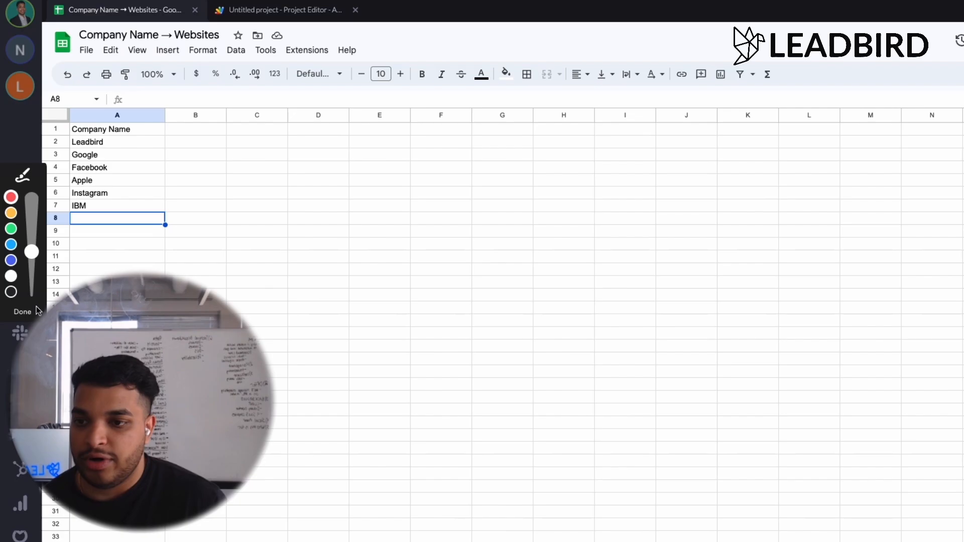
Bring the Notion guide's Step 2 =clearbit_getDomain() formula into view.
{"action": "left_click", "coordinate": [24, 311]}
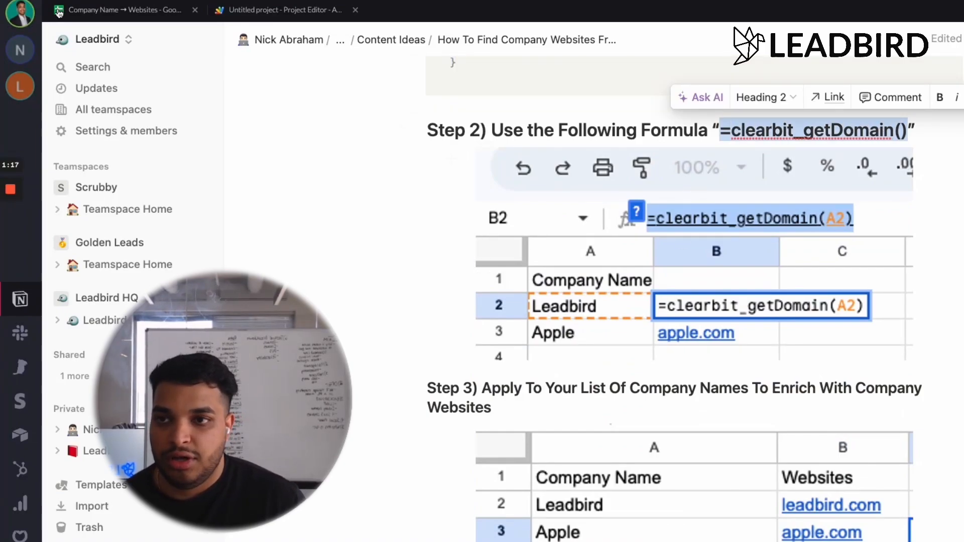
Enter =clearbit_getDomain(A2) in B2 so it returns leadbird.com for Leadbird.
{"action": "left_click", "coordinate": [123, 10]}
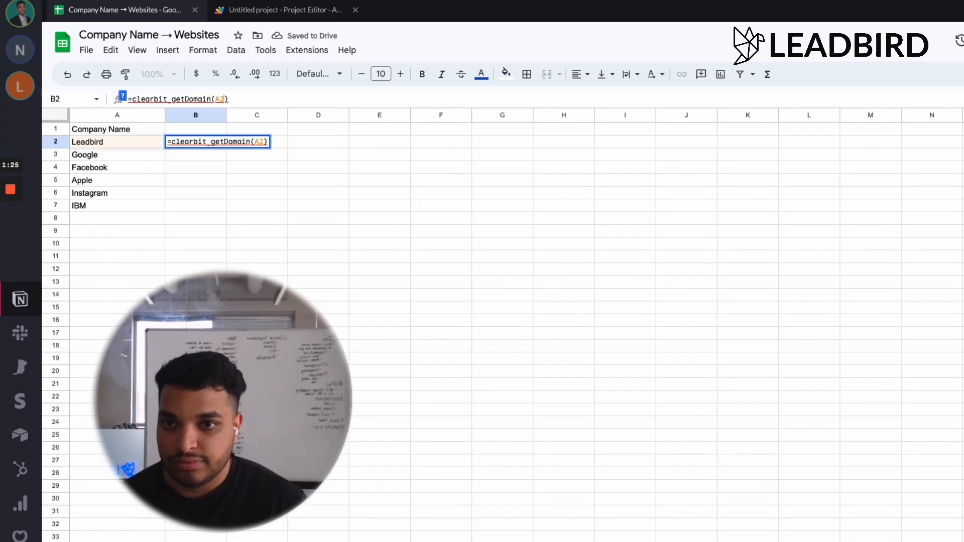
{"action": "key", "text": "Return"}
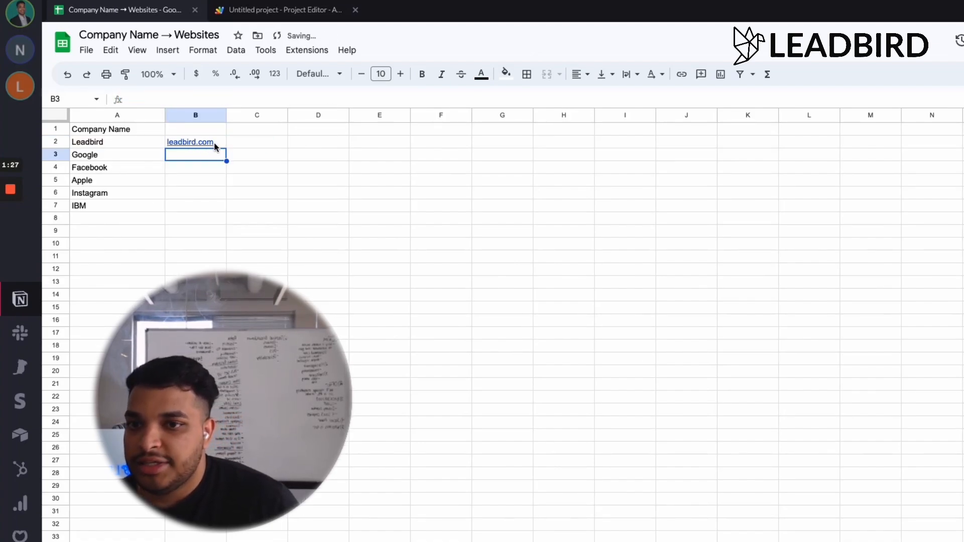
Fill the domain formula from B2 down to B7, giving every company its website through ibm.com.
{"action": "left_click", "coordinate": [196, 142]}
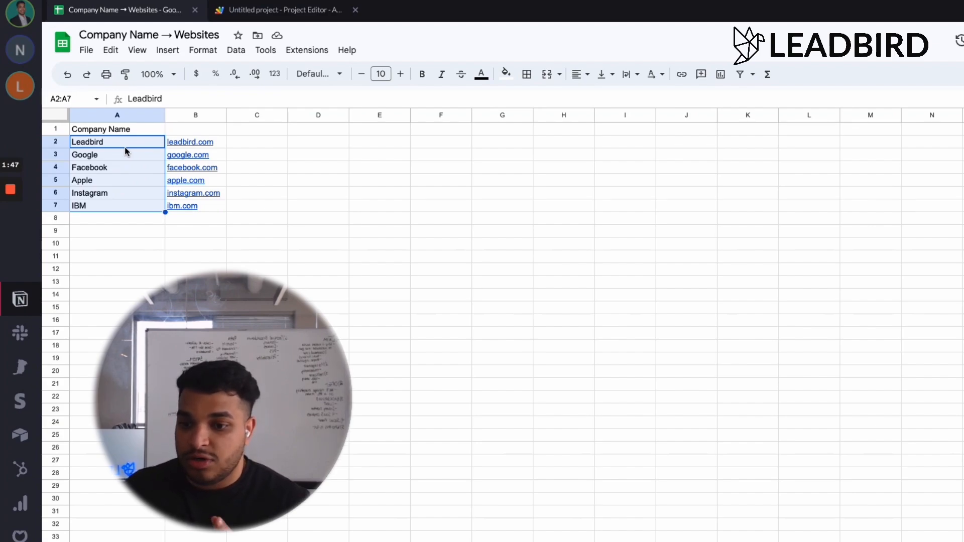
{"action": "mouse_move", "coordinate": [108, 147]}
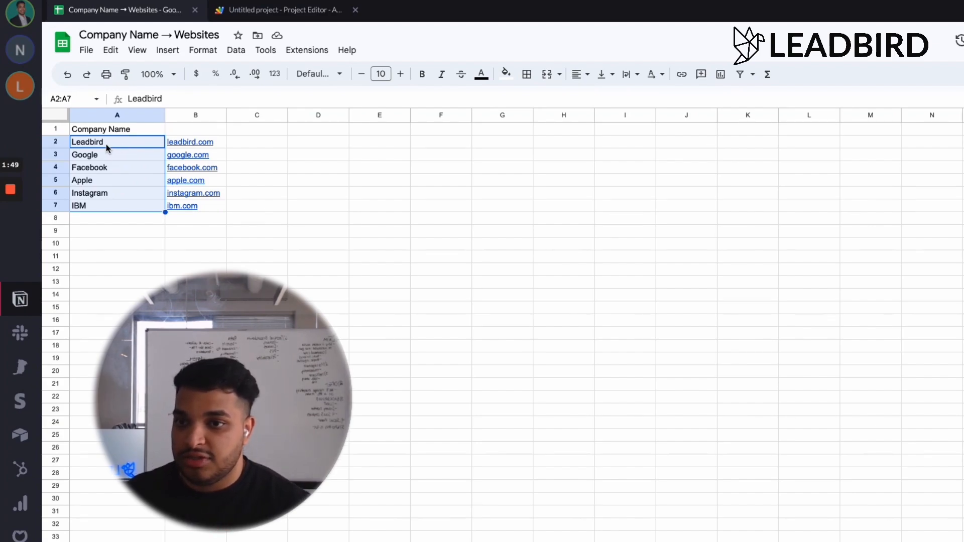
{"action": "mouse_move", "coordinate": [190, 142]}
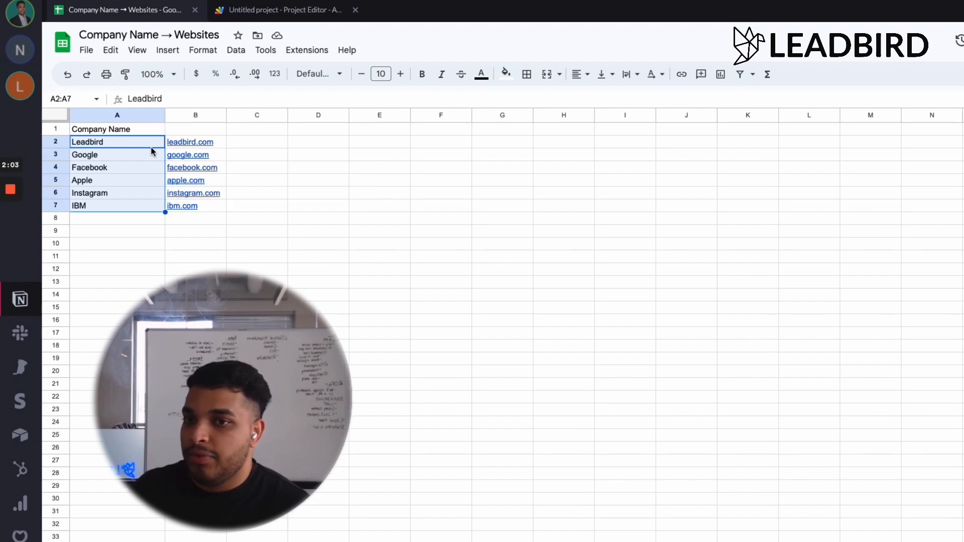
{"action": "mouse_move", "coordinate": [190, 142]}
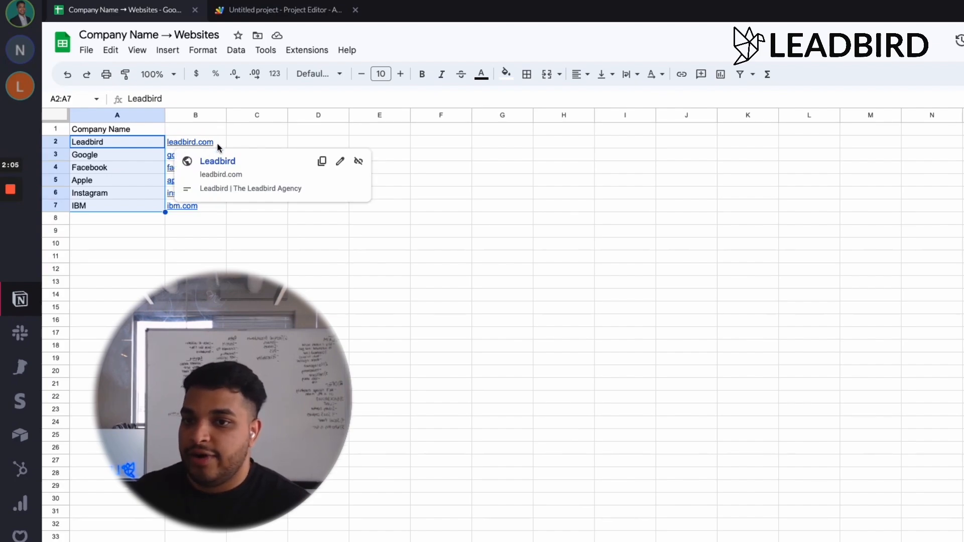
{"action": "left_click", "coordinate": [258, 142]}
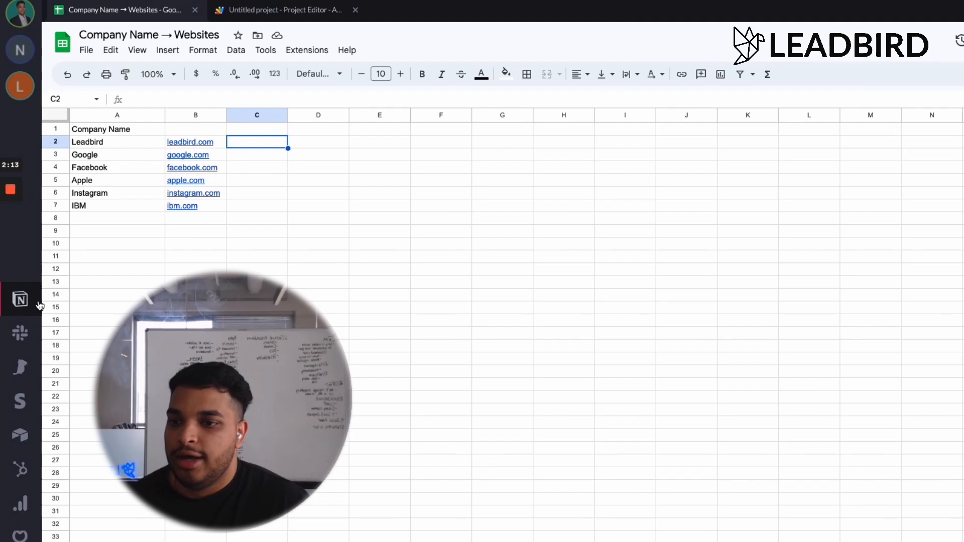
{"action": "left_click", "coordinate": [284, 10]}
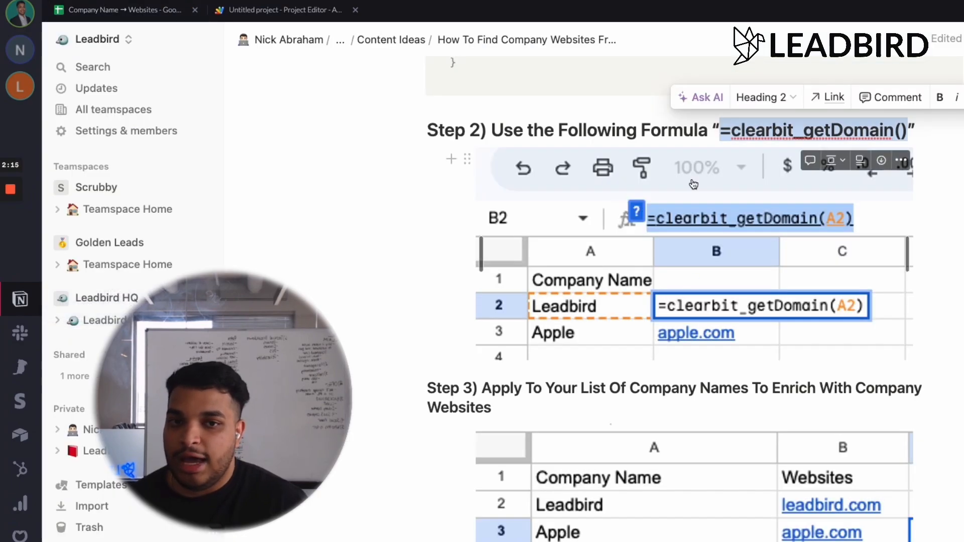
{"action": "scroll", "scroll_direction": "down", "scroll_amount": 3}
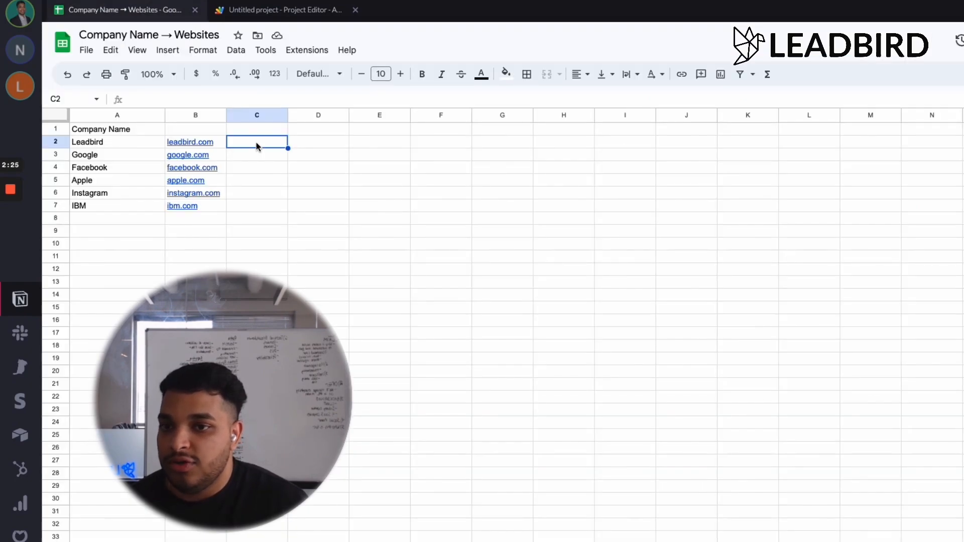
{"action": "left_click", "coordinate": [86, 50]}
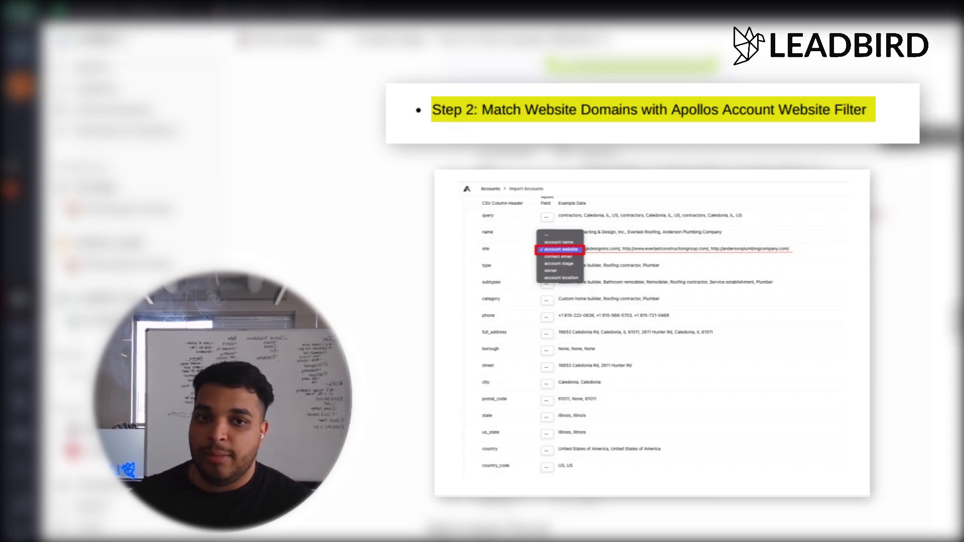
Scroll the Notion guide back up to Step 1's ClearBit script and Step 2's formula.
{"action": "scroll", "scroll_direction": "down", "scroll_amount": 3}
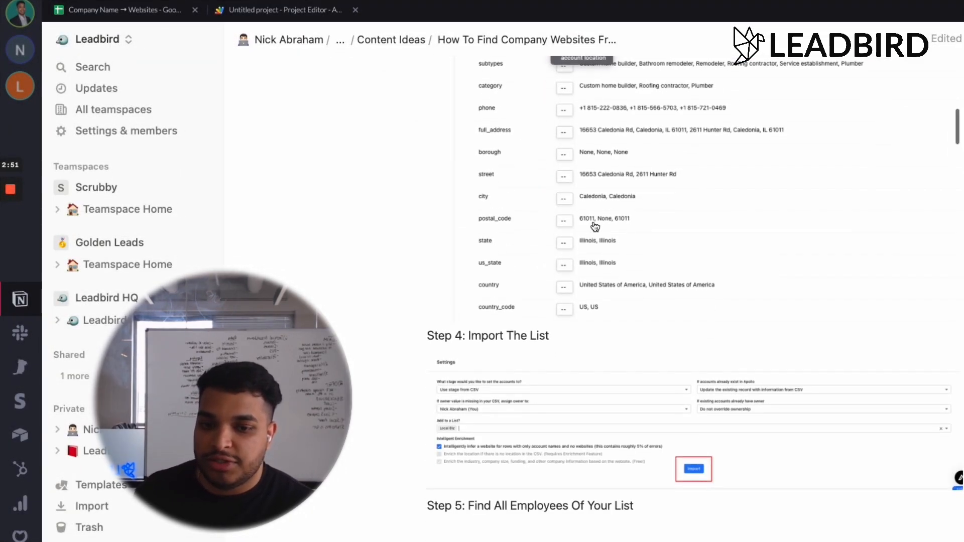
{"action": "scroll", "scroll_direction": "up", "scroll_amount": 3}
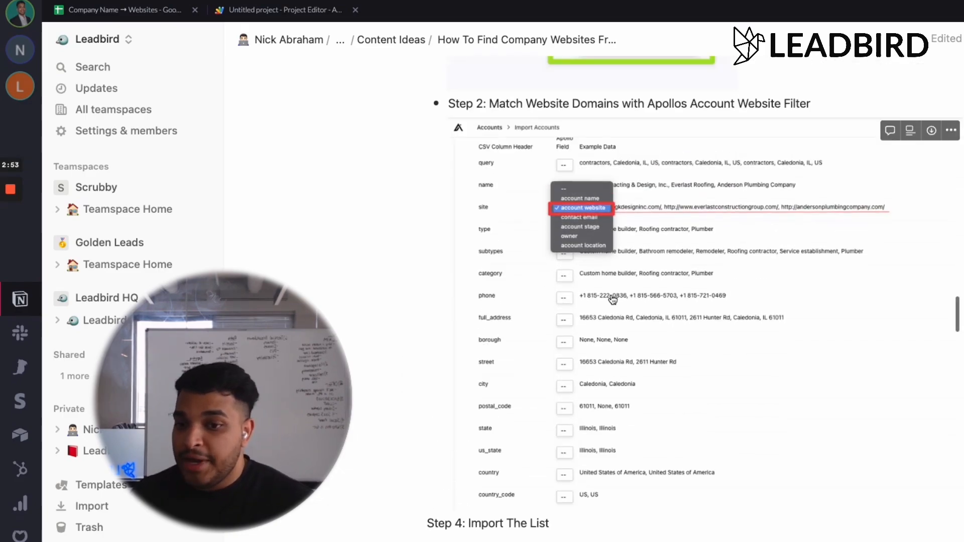
{"action": "scroll", "scroll_direction": "up", "scroll_amount": 3}
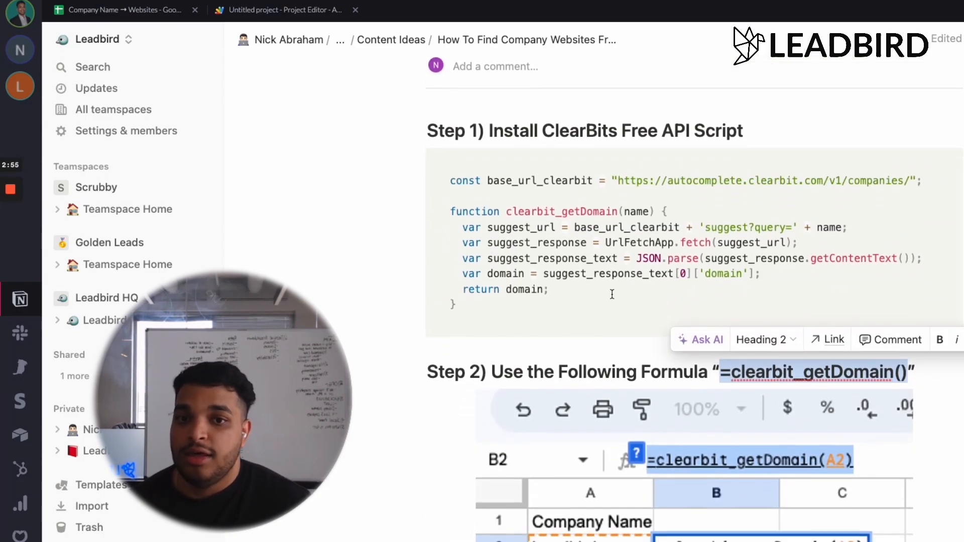
{"action": "scroll", "scroll_direction": "down", "scroll_amount": 3}
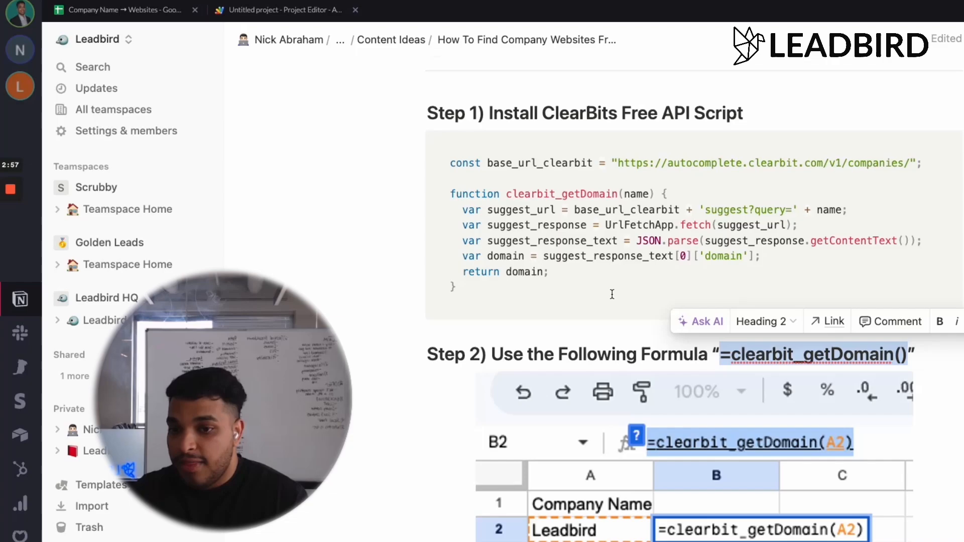